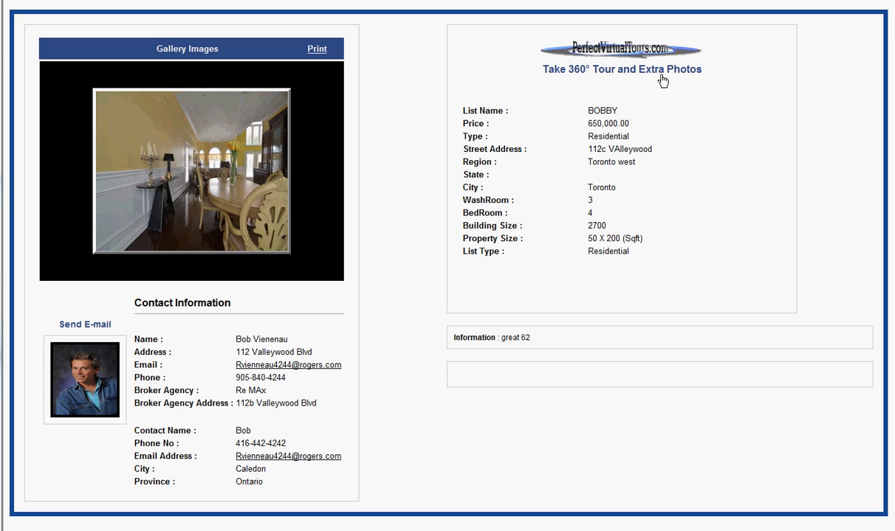
{"action": "left_click", "coordinate": [623, 69]}
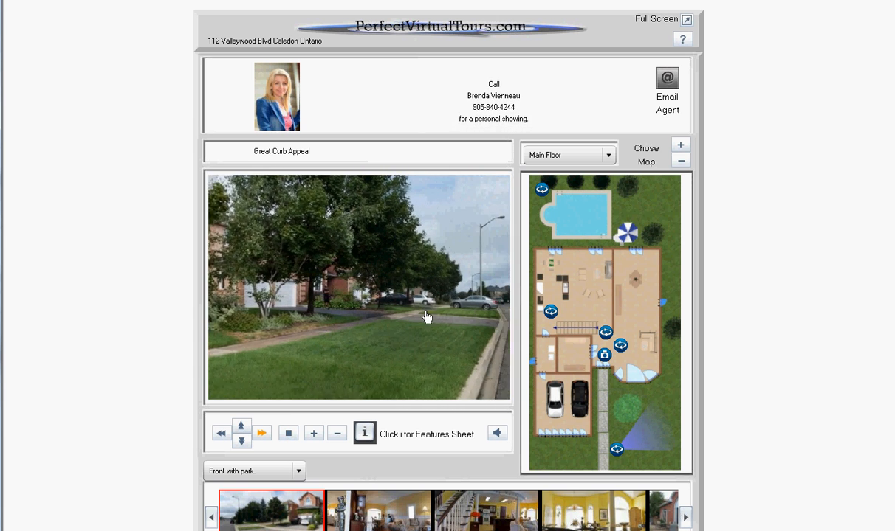
- Pan the curb-appeal panorama, then visit the living room and backyard pool via map hotspots
{"action": "left_click", "coordinate": [242, 443]}
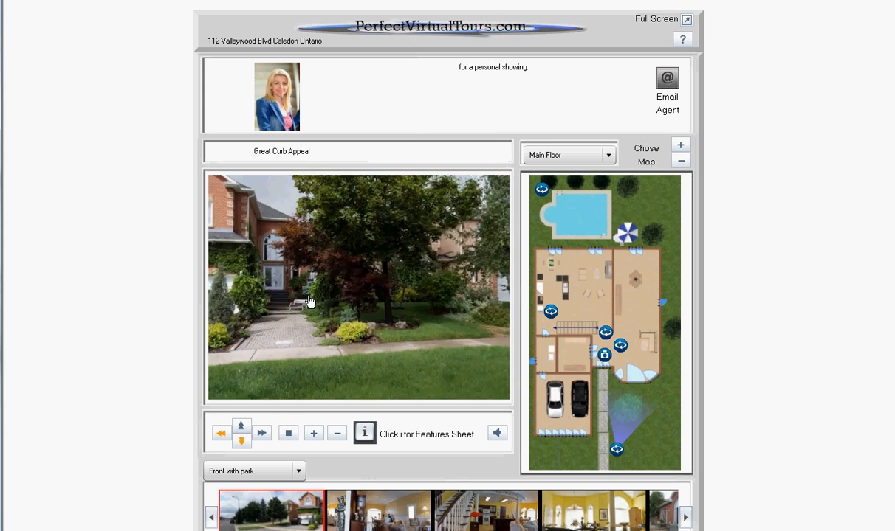
{"action": "left_click", "coordinate": [617, 451]}
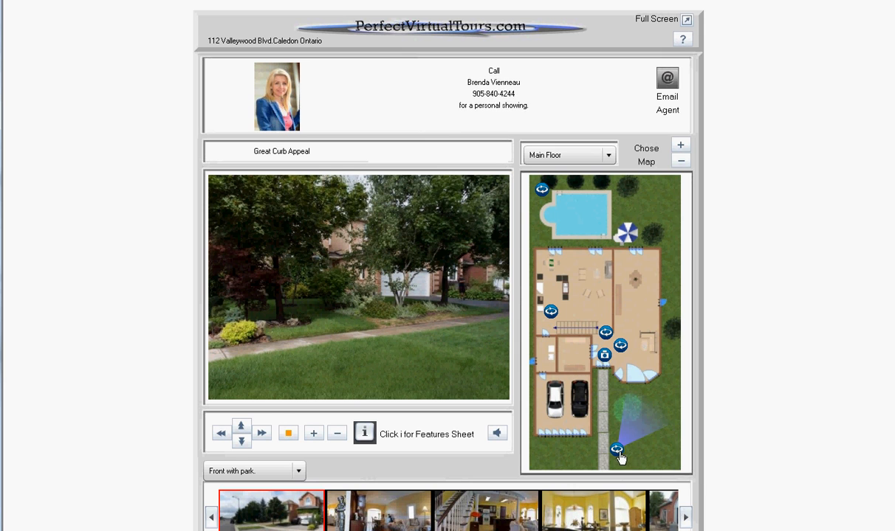
{"action": "mouse_move", "coordinate": [623, 347]}
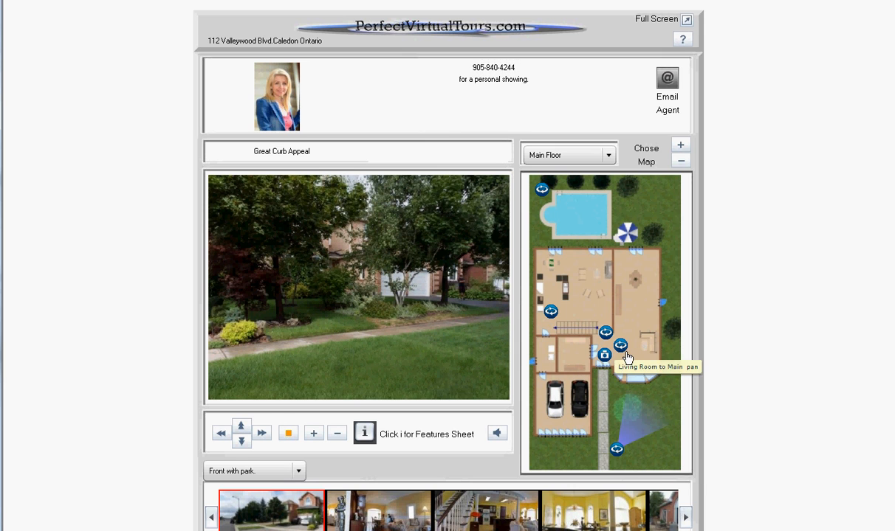
{"action": "left_click", "coordinate": [604, 354]}
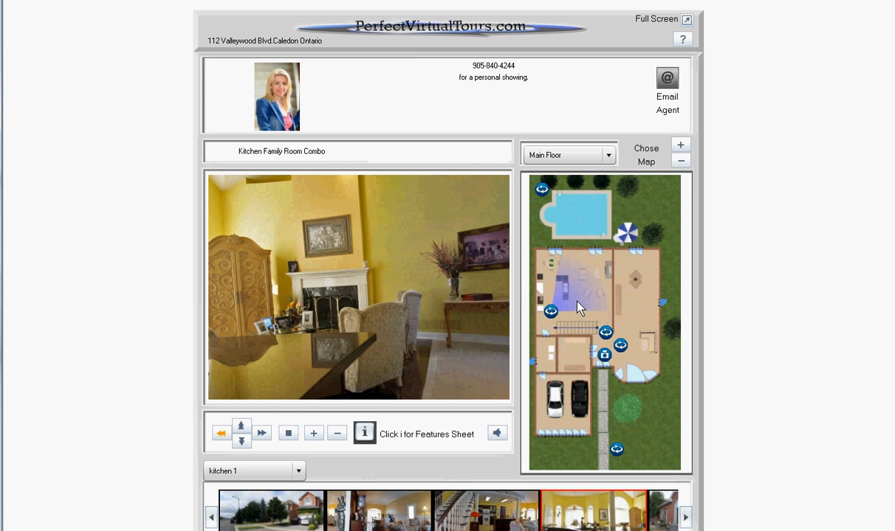
{"action": "left_click", "coordinate": [544, 190]}
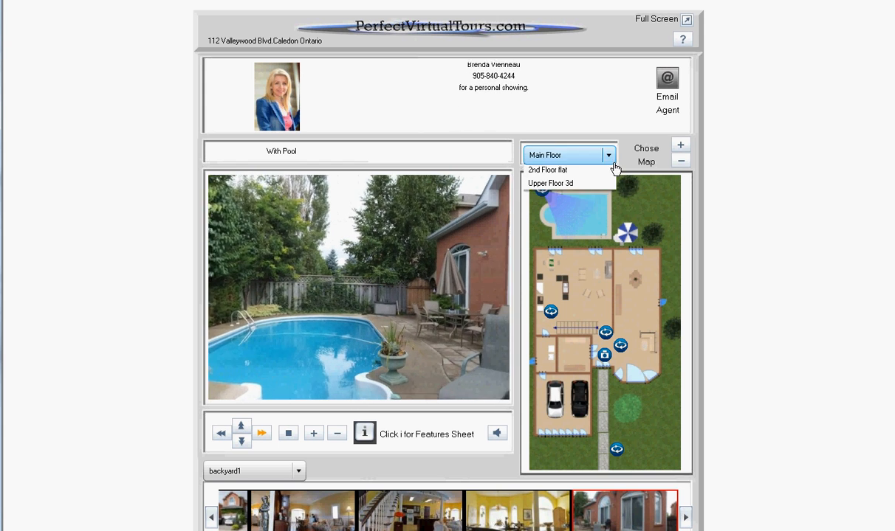
- Switch to the '2nd Floor flat' map and start the Upstairs Slideshow
{"action": "left_click", "coordinate": [549, 170]}
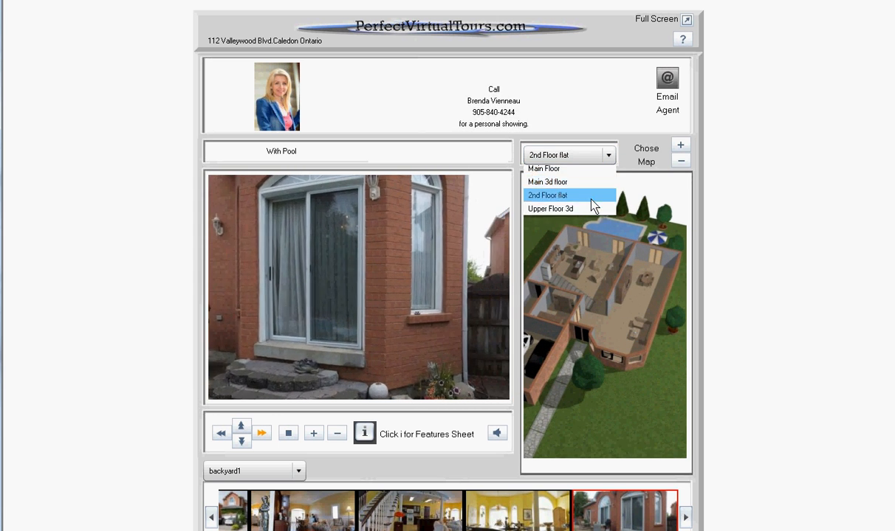
{"action": "left_click", "coordinate": [568, 195]}
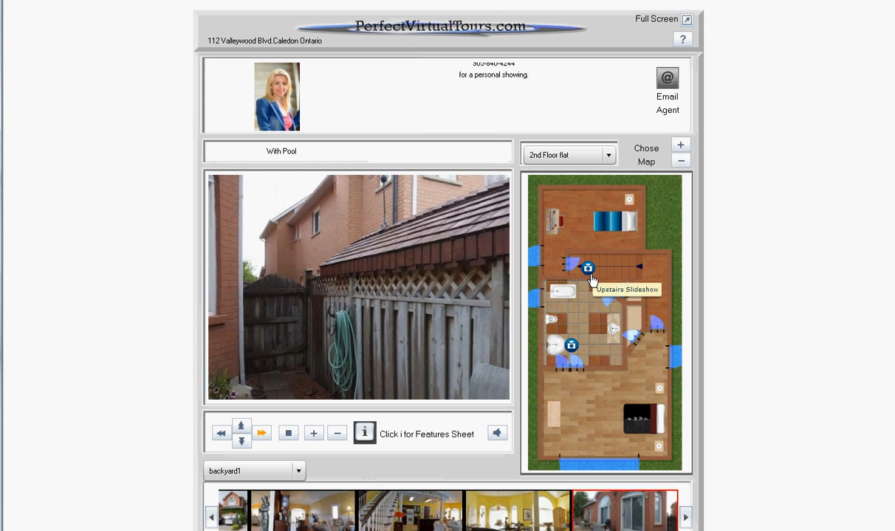
{"action": "left_click", "coordinate": [587, 267]}
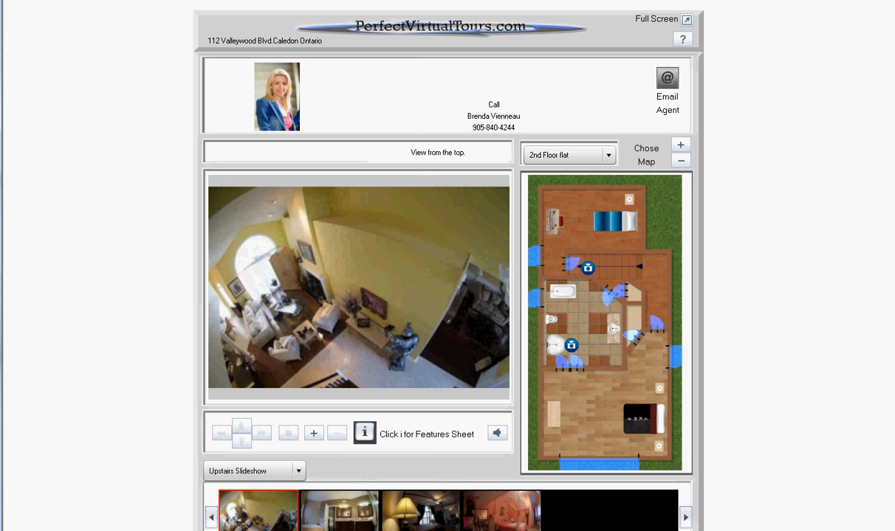
- View the master bathroom his-and-hers sinks, then return to the Main Floor map
{"action": "left_click", "coordinate": [338, 509]}
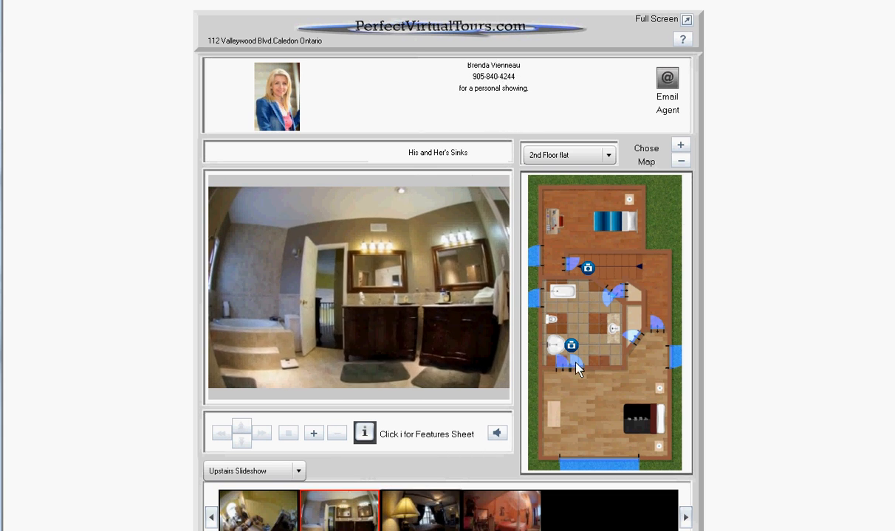
{"action": "left_click", "coordinate": [573, 345]}
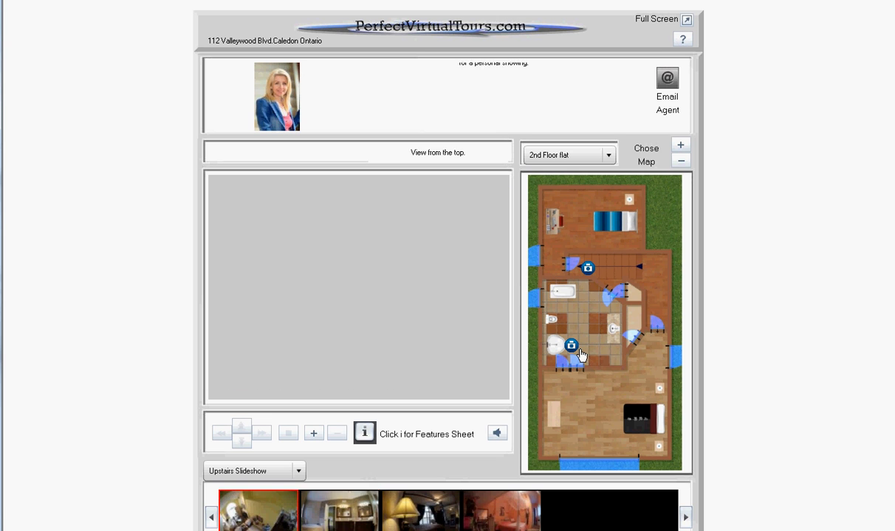
{"action": "left_click", "coordinate": [570, 346]}
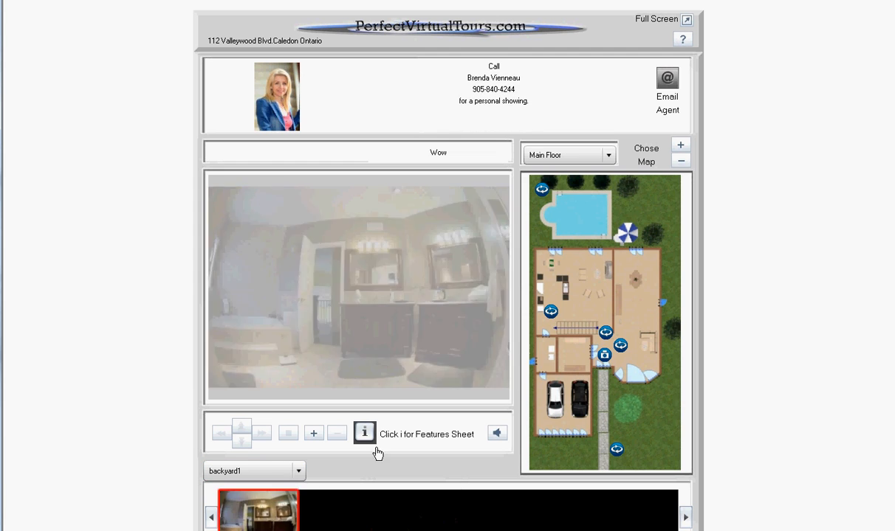
- Load the backyard 'With Pool' side-yard panorama on the main floor
{"action": "left_click", "coordinate": [542, 189]}
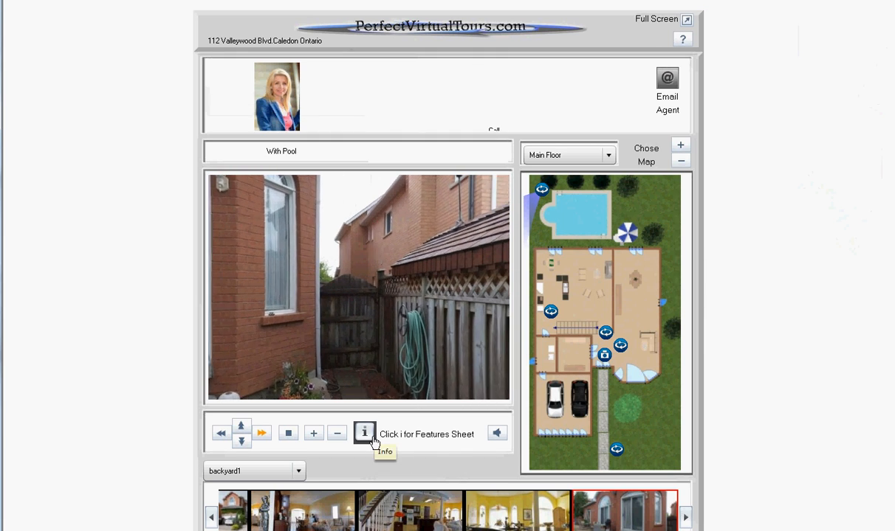
- Show the features sheet with room photos, agent contacts and property information
{"action": "left_click", "coordinate": [363, 434]}
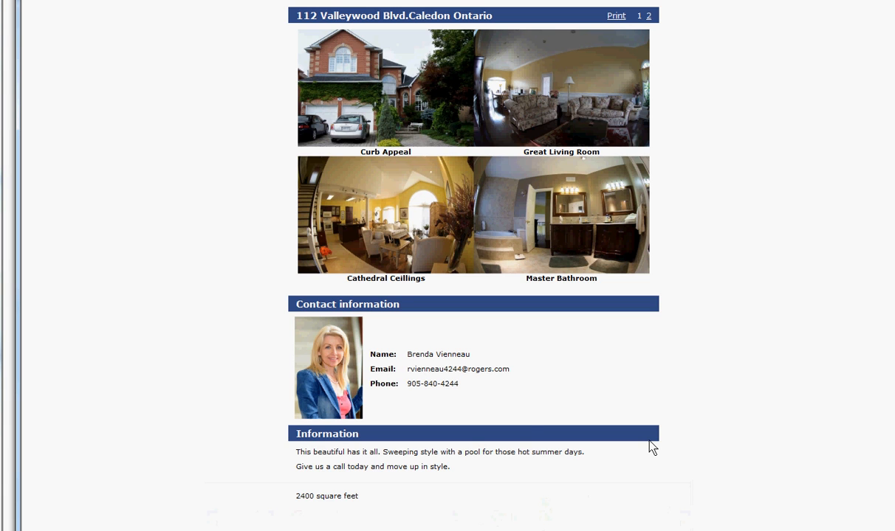
{"action": "mouse_move", "coordinate": [555, 118]}
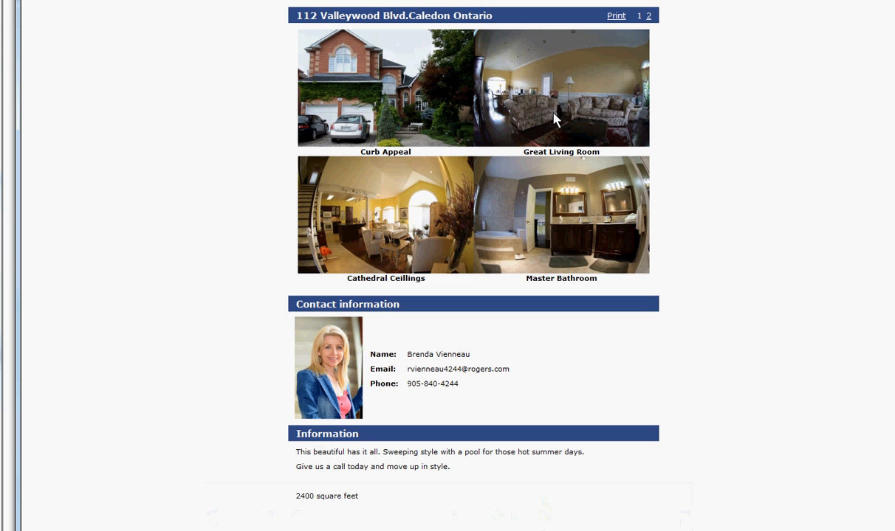
{"action": "mouse_move", "coordinate": [564, 147]}
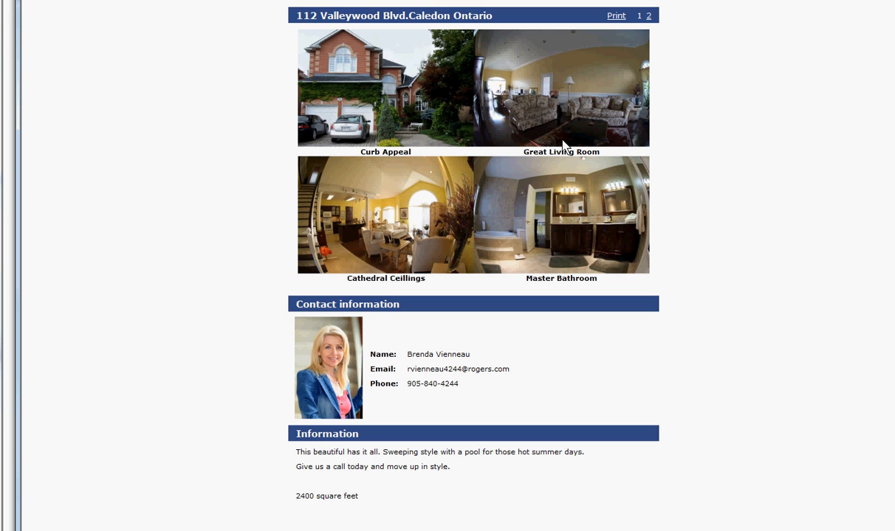
{"action": "mouse_move", "coordinate": [573, 115]}
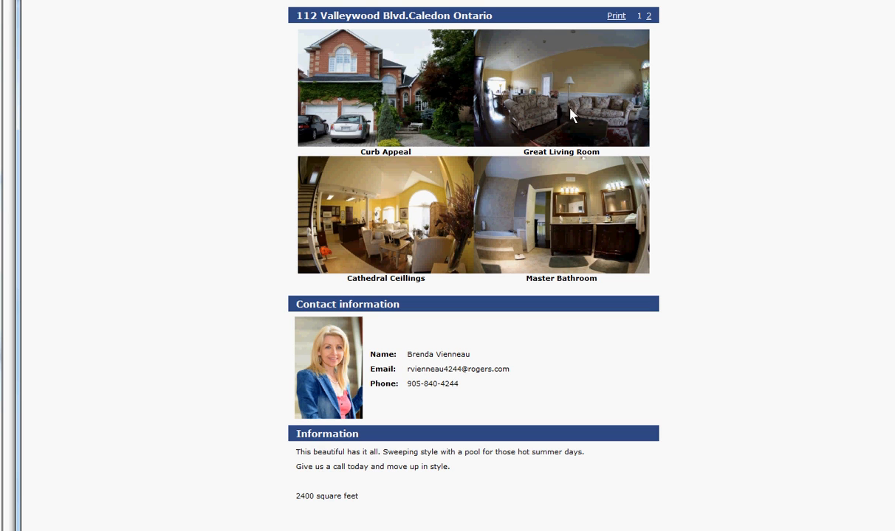
{"action": "mouse_move", "coordinate": [549, 342]}
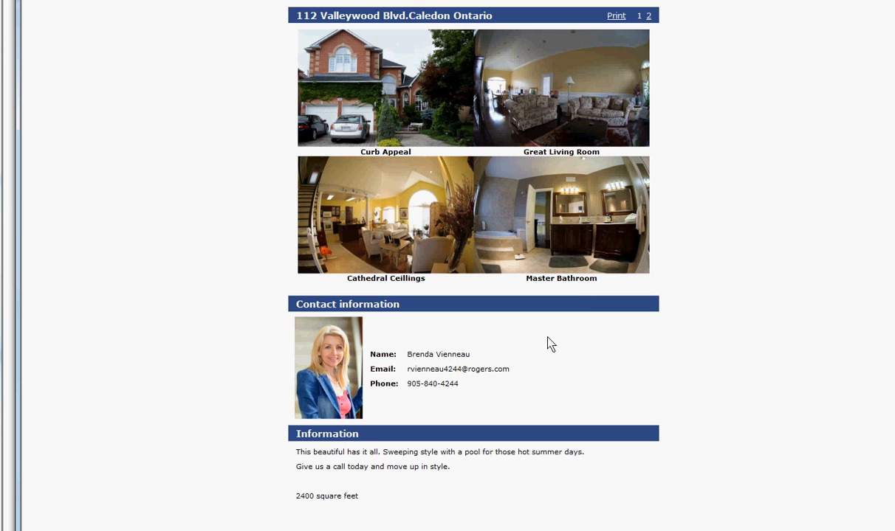